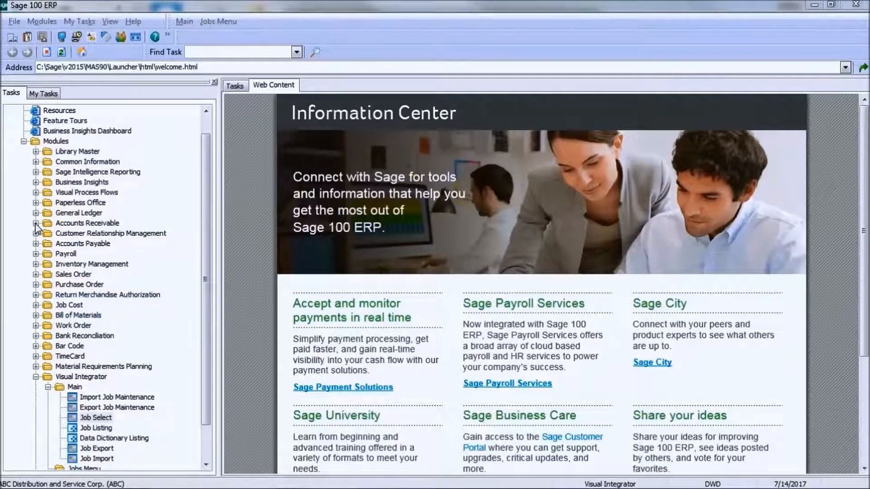
# - Expand the Accounts Receivable module to list its Main tasks
pyautogui.click(35, 223)
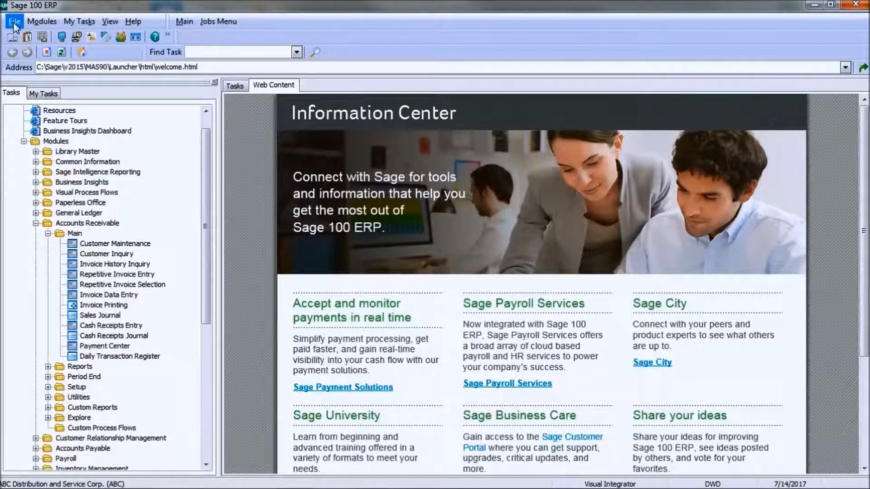
# - Run the AR utility program via File > Run, reaching the AR accounting date prompt
pyautogui.click(14, 21)
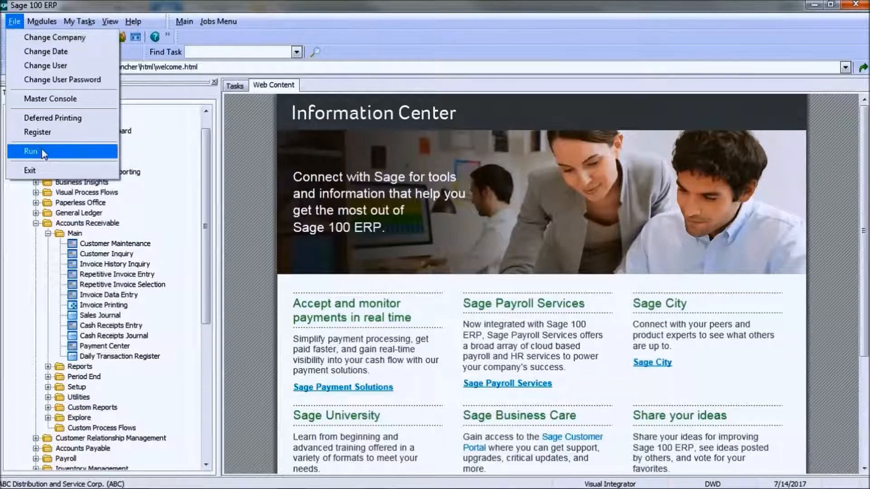
pyautogui.click(31, 151)
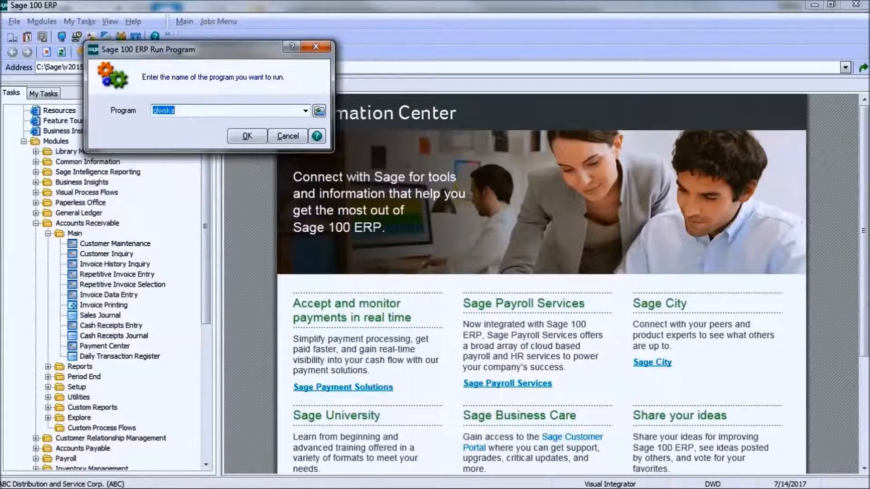
pyautogui.write('arwar4')
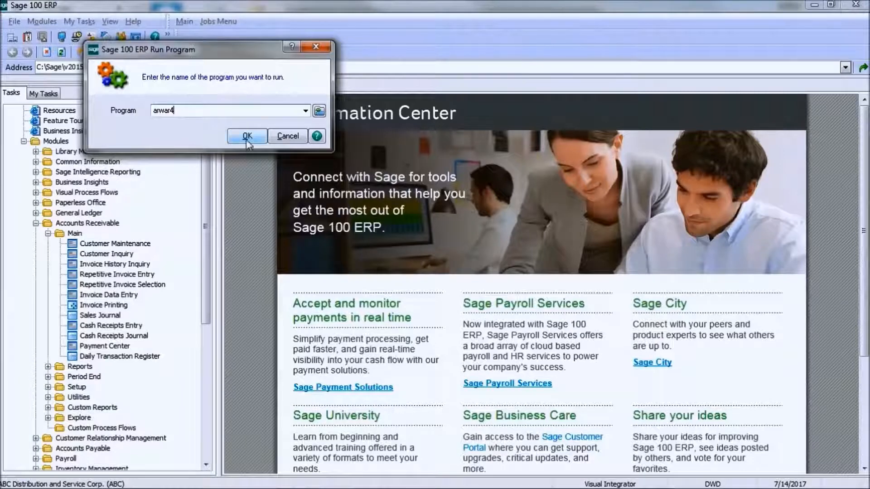
pyautogui.click(247, 136)
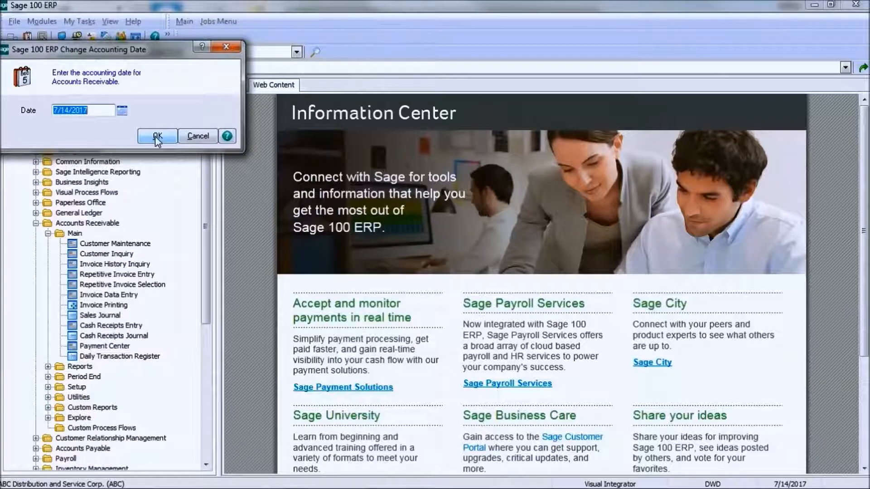
# - Accept date 7/14/2017, confirm the warning and acknowledge the AR_OpenInvoice Payments Today correction
pyautogui.click(157, 136)
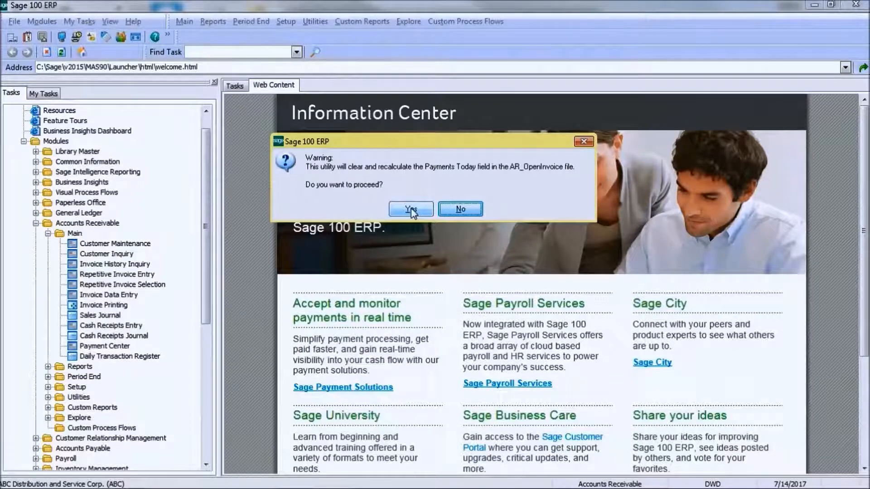
pyautogui.click(410, 209)
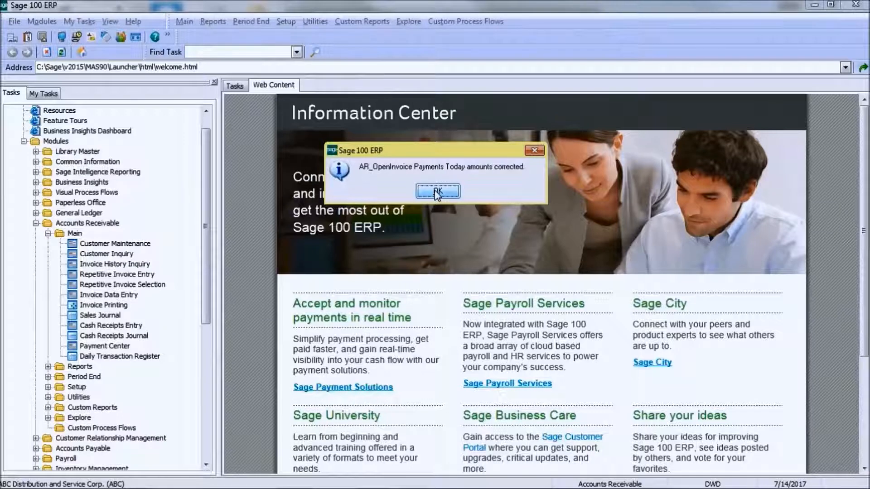
pyautogui.click(438, 191)
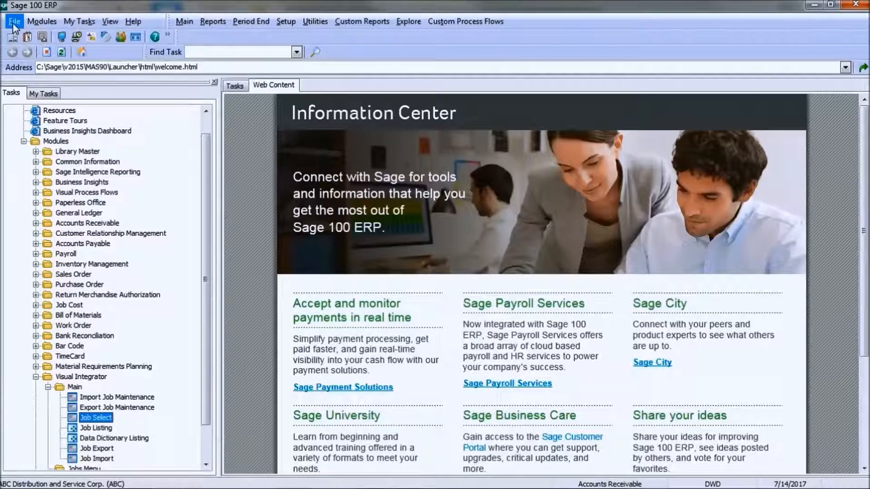
# - Run the General Ledger program glwska via File > Run, reaching the GL accounting date prompt
pyautogui.click(13, 21)
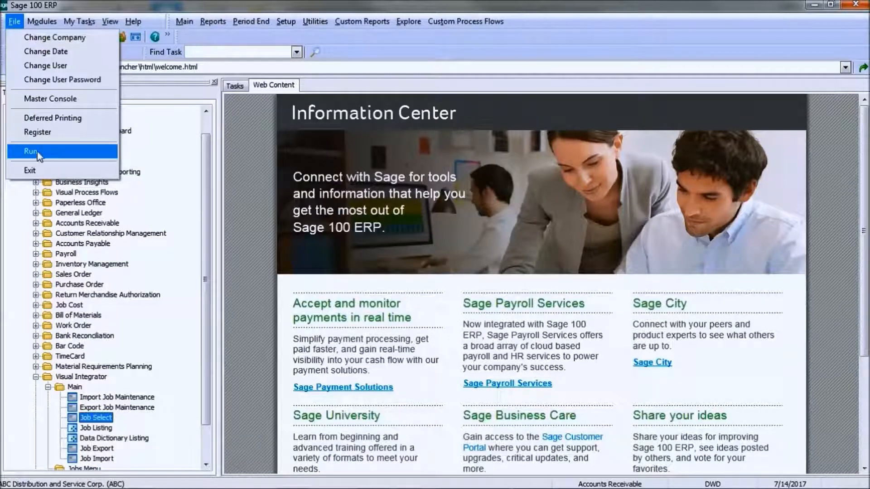
pyautogui.click(30, 151)
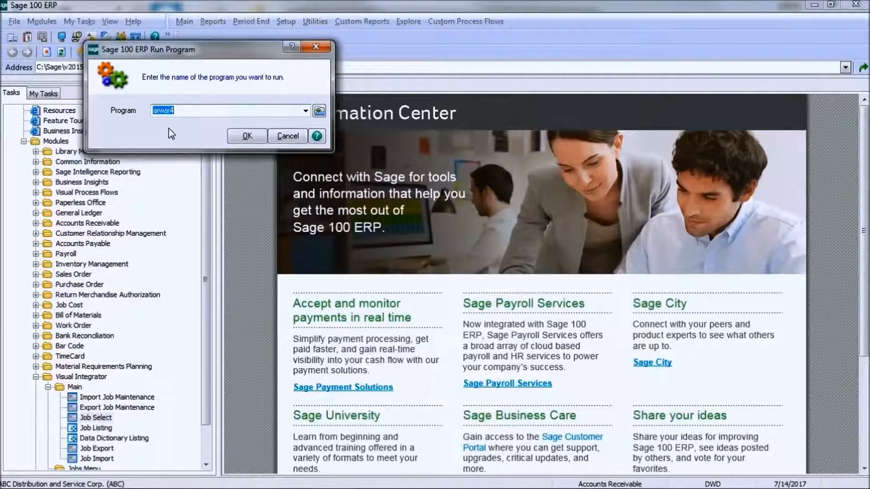
pyautogui.moveTo(180, 129)
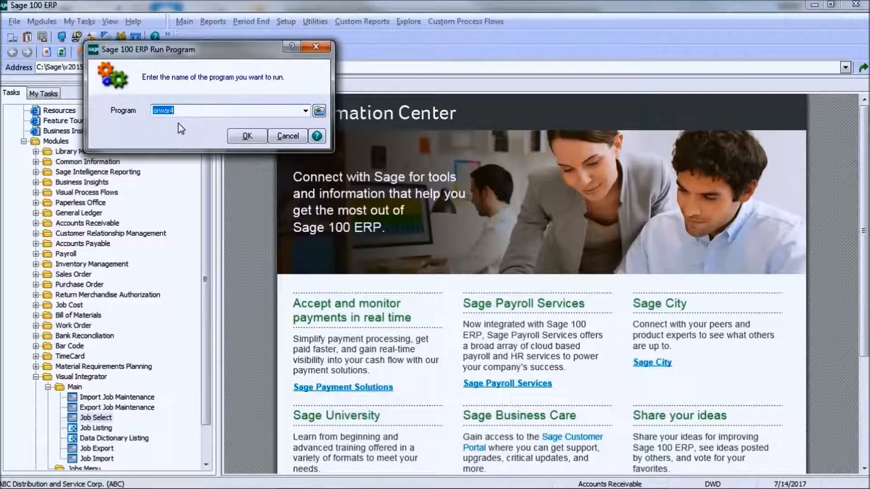
pyautogui.write('glwska')
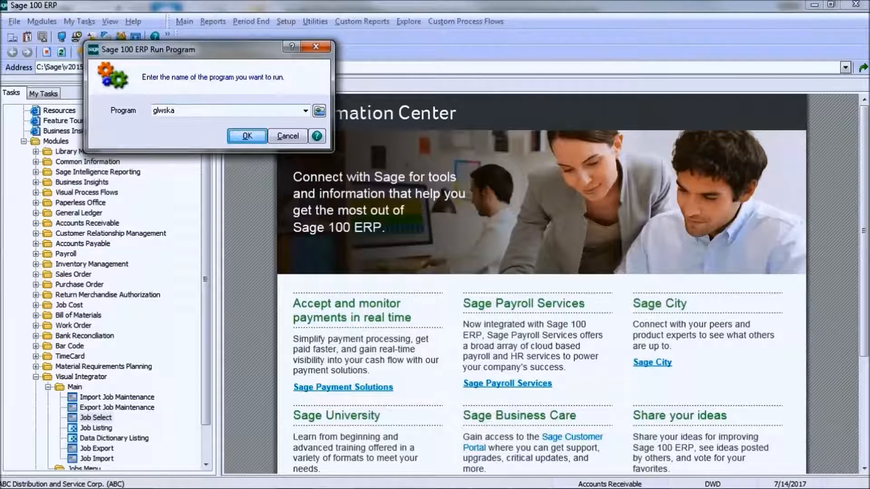
pyautogui.click(246, 136)
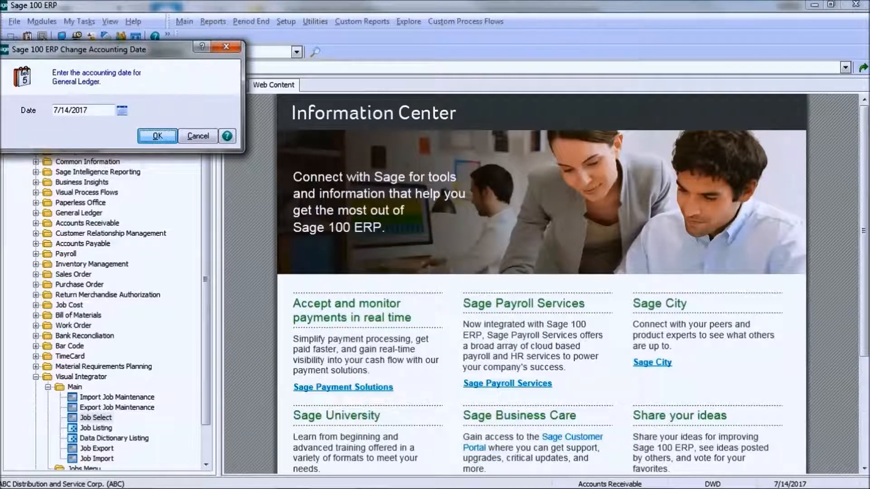
# - Accept date 7/14/2017 and choose bank code A in the Clear Check Printing Flag Utility
pyautogui.click(157, 136)
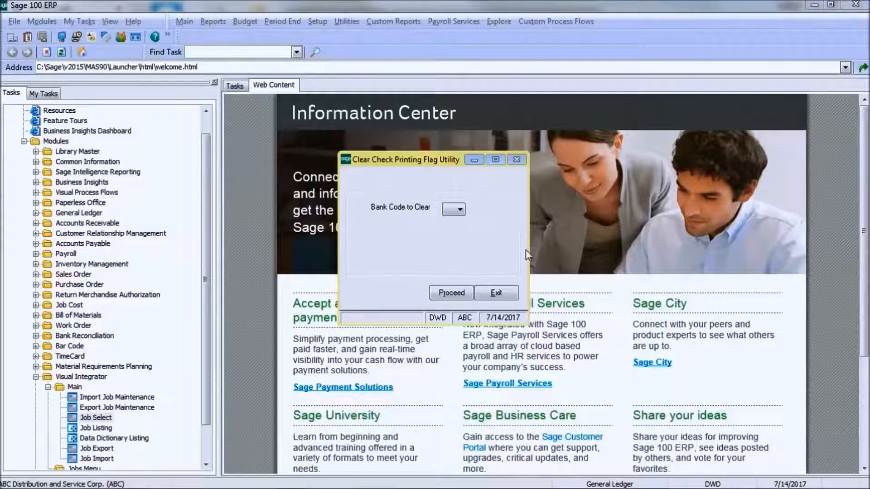
pyautogui.click(453, 209)
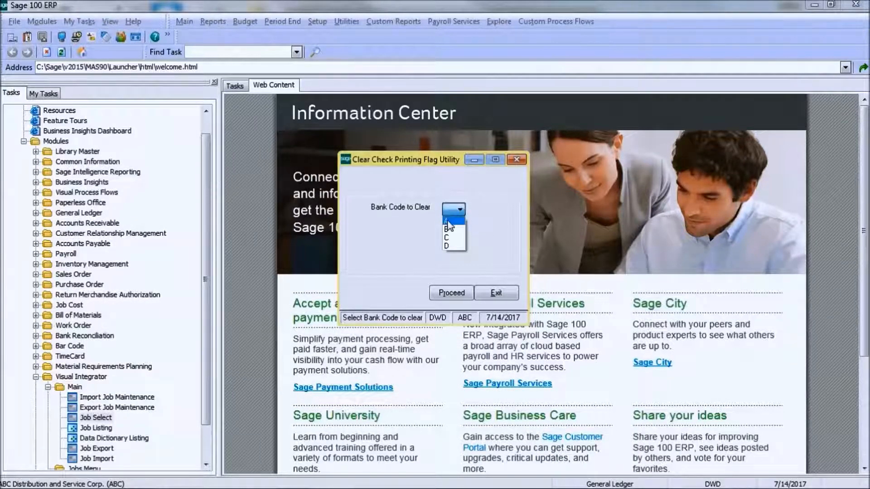
pyautogui.click(449, 221)
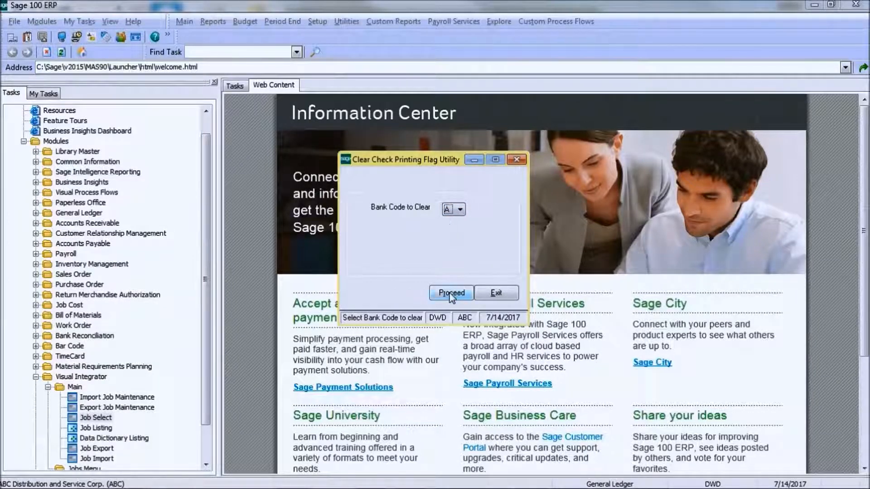
# - Proceed, confirm the warning to clear bank code A's check printing flag, and exit the utility
pyautogui.click(451, 293)
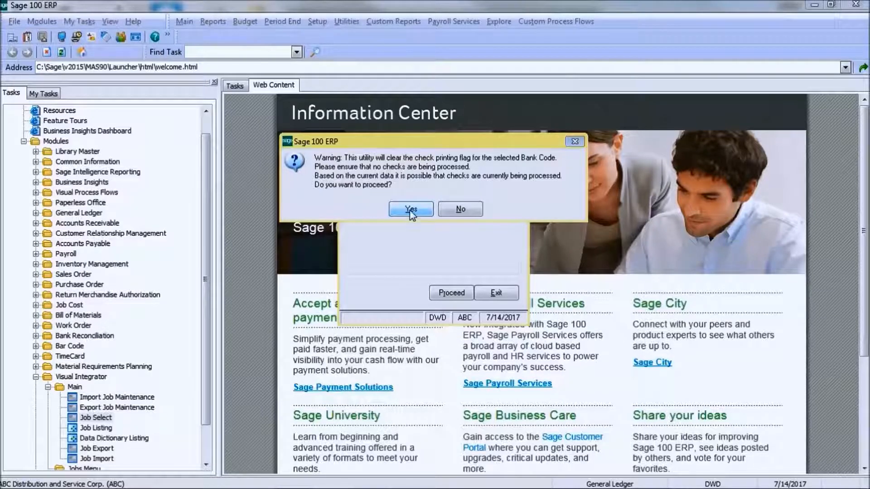
pyautogui.click(410, 208)
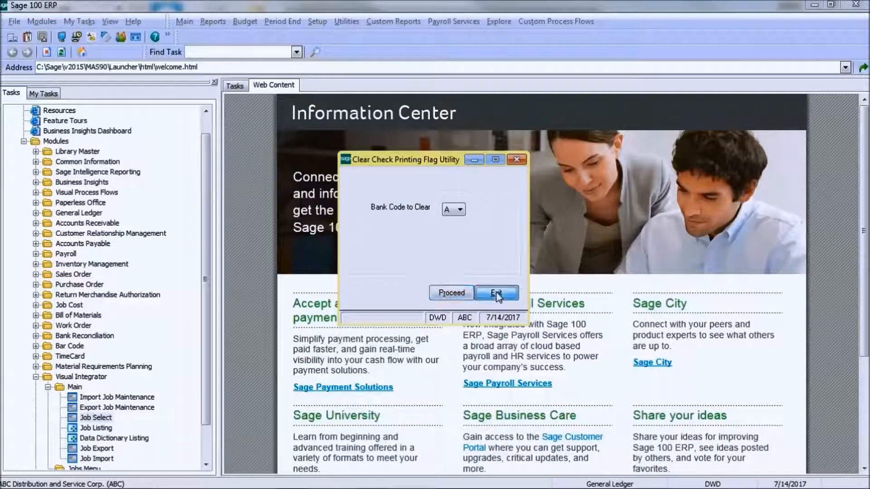
pyautogui.click(494, 293)
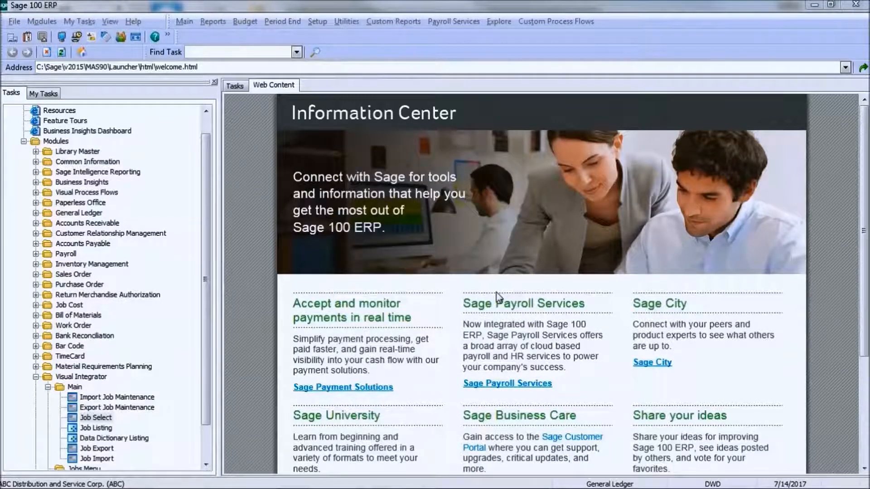